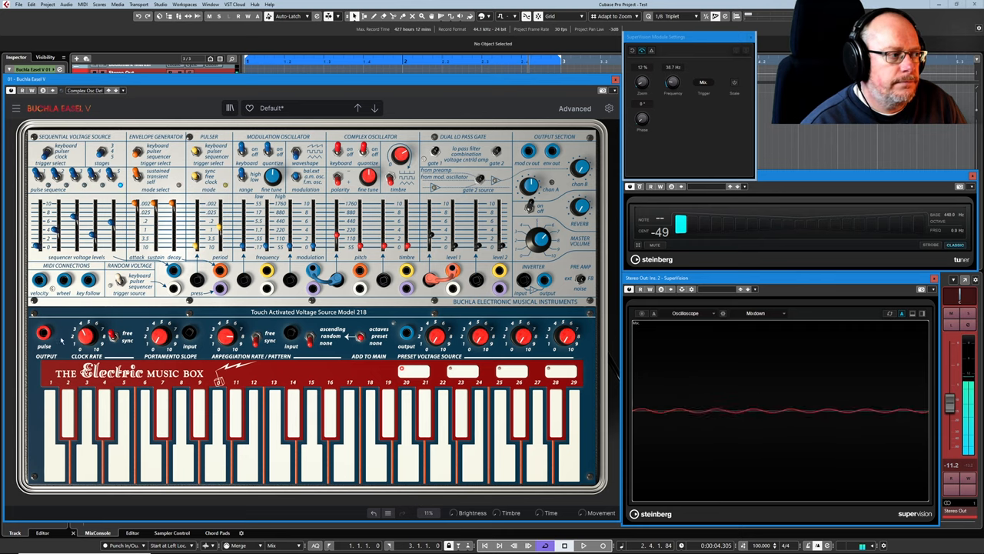
Step: Retune the keyboard Clock Rate knob and shorten the envelope decay while watching the scope
left_click_drag(86, 335, 86, 331)
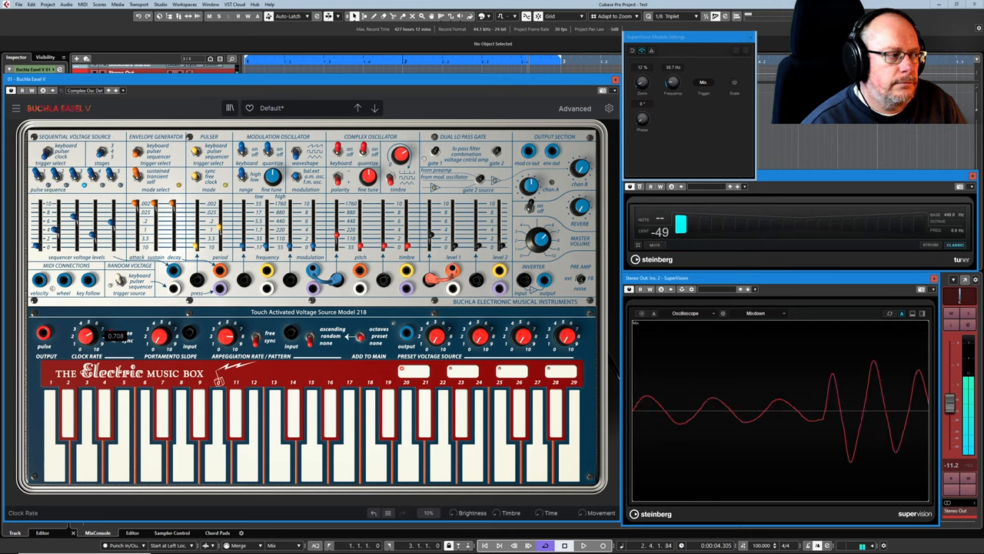
left_click_drag(87, 335, 86, 342)
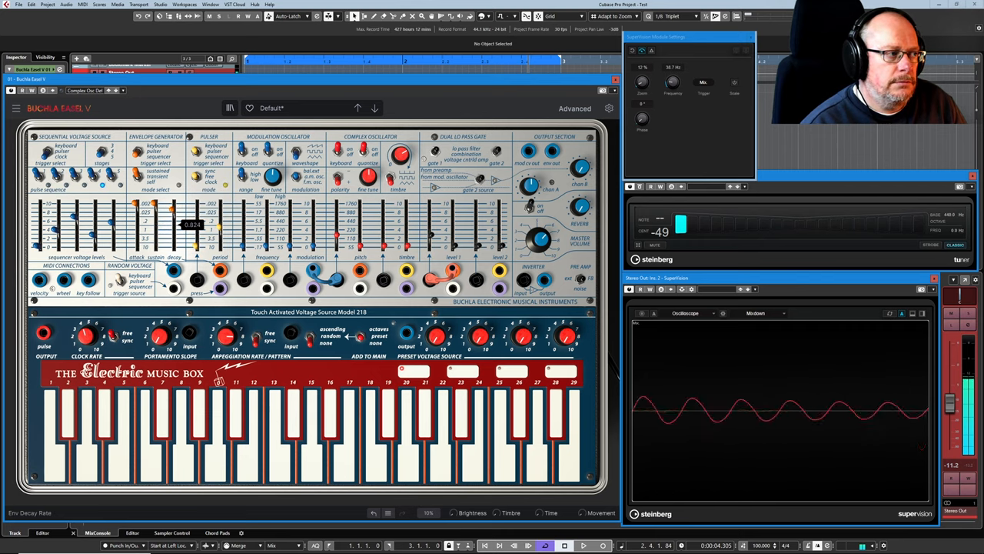
left_click_drag(172, 208, 172, 227)
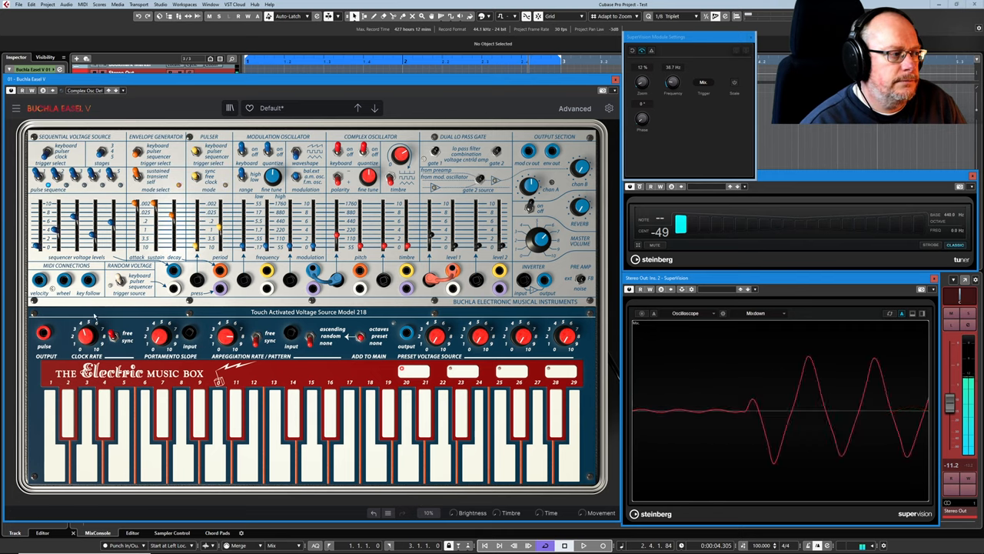
left_click_drag(86, 335, 86, 330)
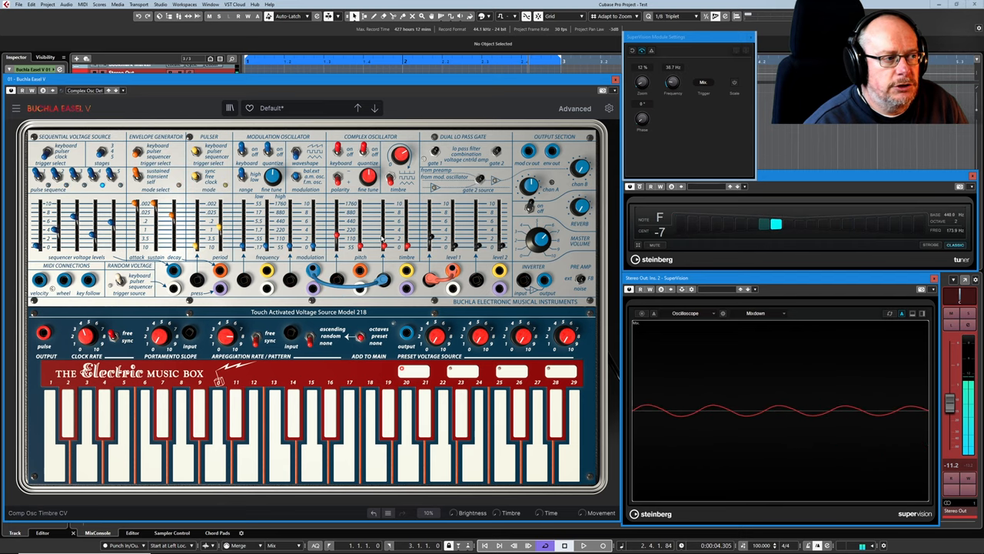
Step: Patch a cable into the Complex Oscillator Timbre CV input so the tuner reads F
left_click_drag(385, 238, 385, 227)
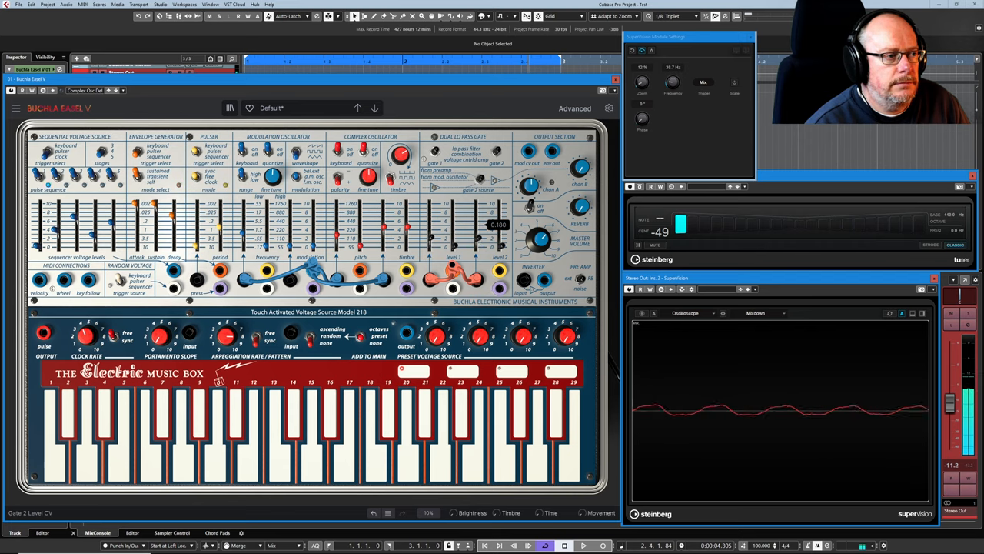
Step: Patch a cable into the Gate 2 Level CV input of the dual lo-pass gate
left_click_drag(500, 223, 500, 231)
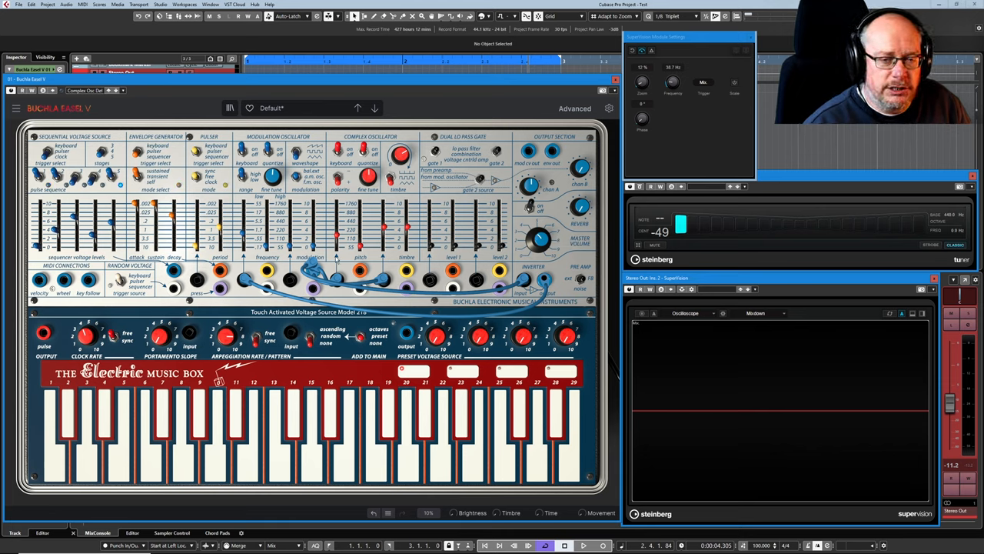
mouse_move(473, 225)
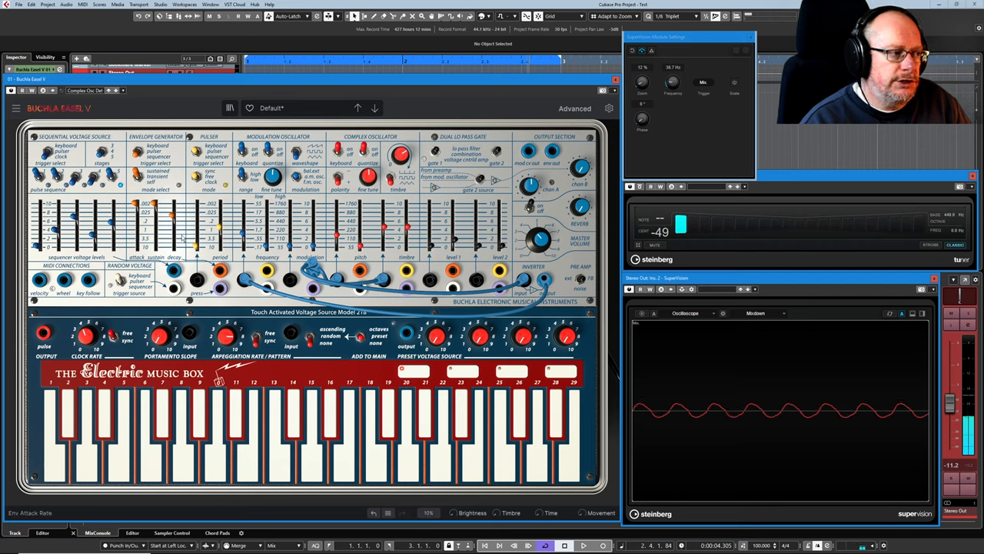
mouse_move(357, 298)
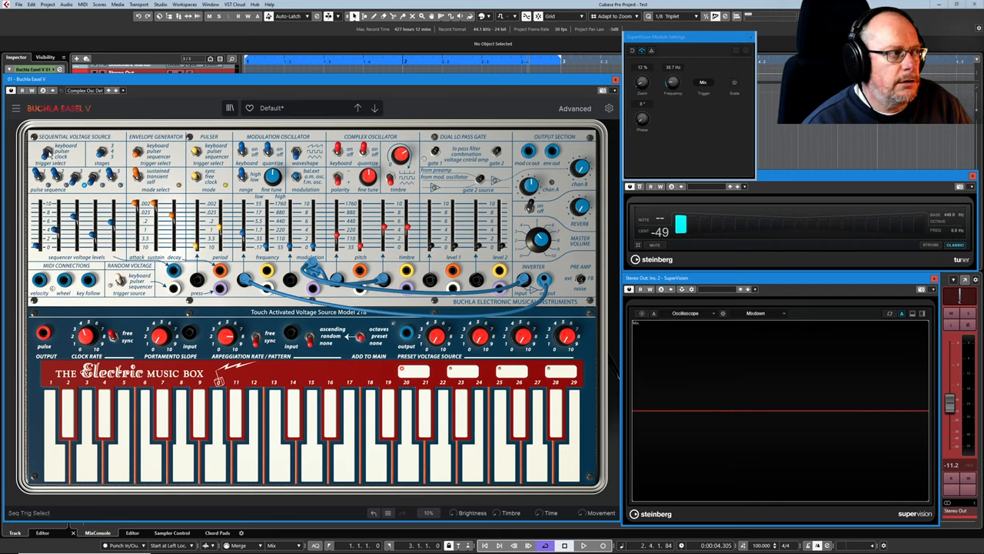
mouse_move(142, 202)
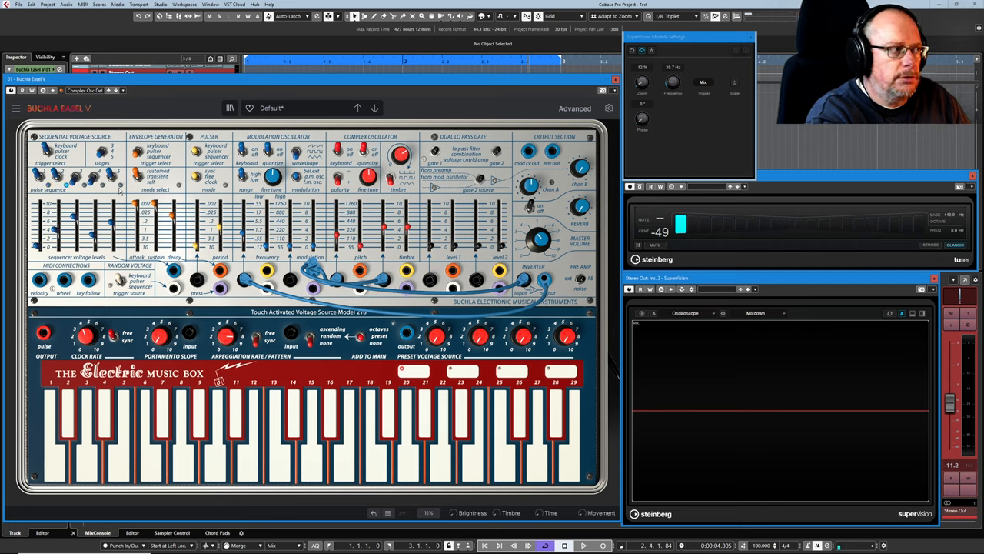
left_click(505, 431)
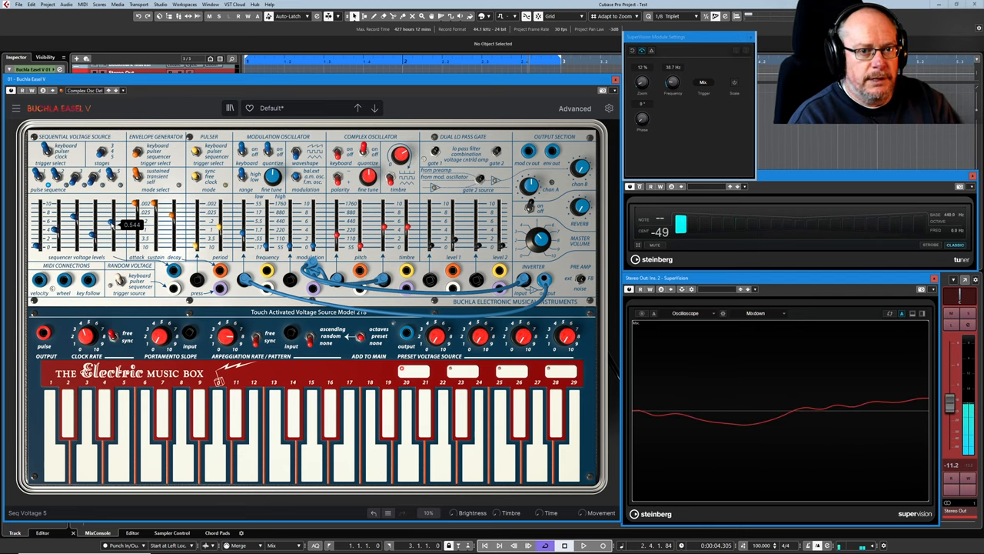
Step: Set the Sequential Voltage Source stage 3 slider so the oscillator pitch shifts
left_click(372, 431)
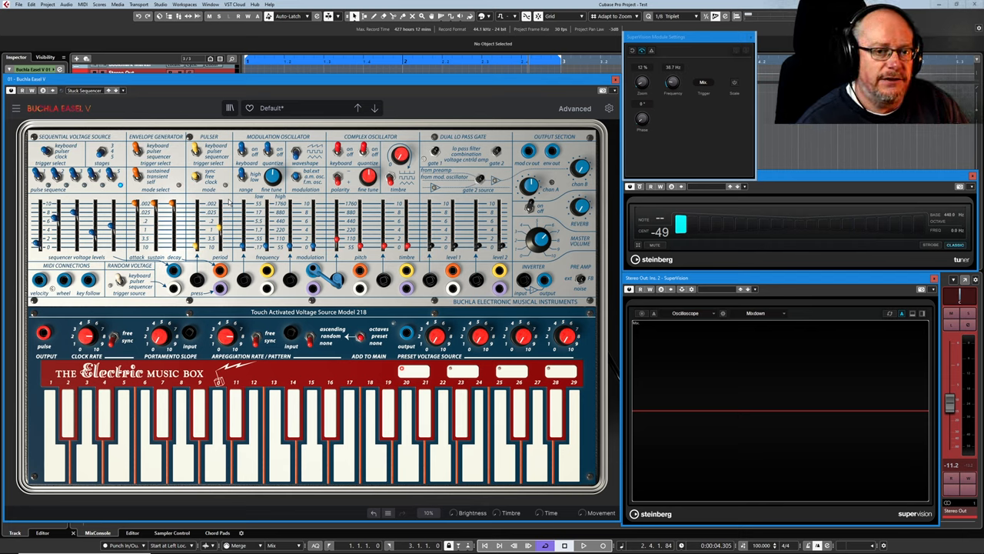
mouse_move(154, 216)
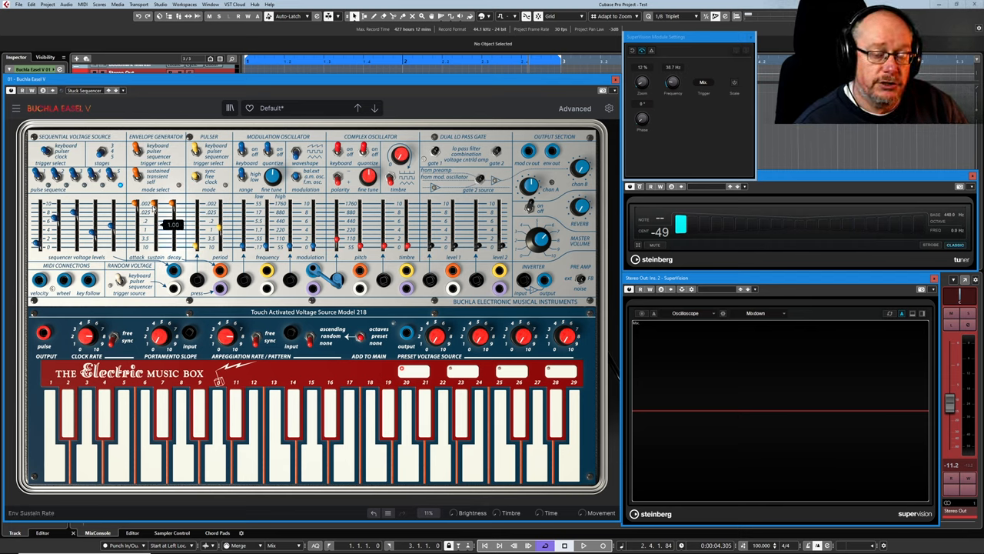